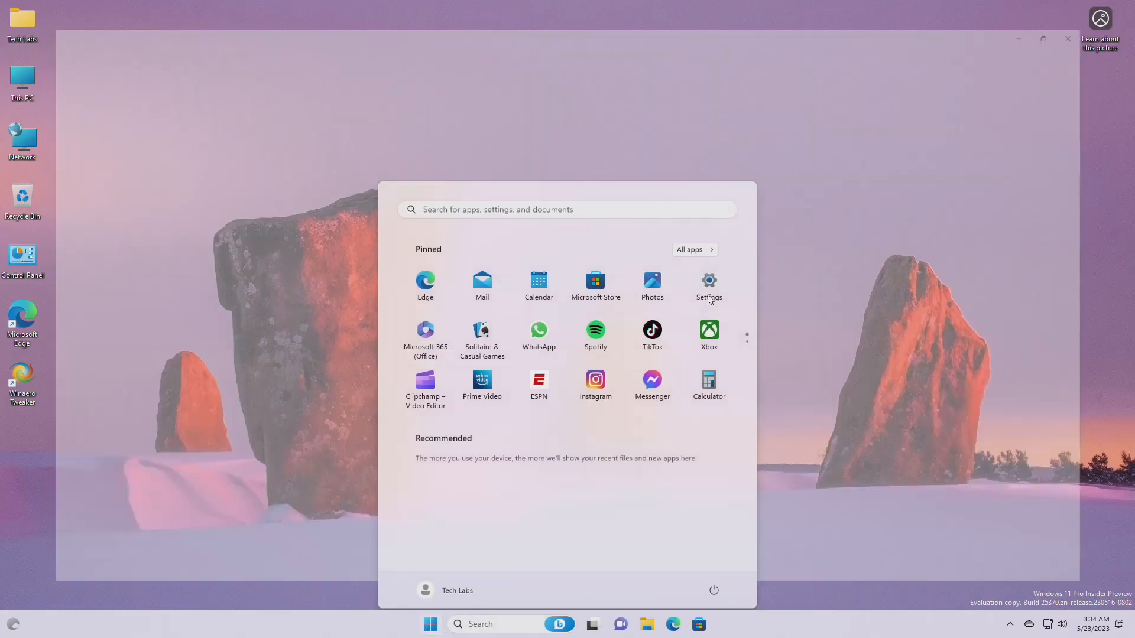
Show the System About page listing device specifications and OS build 25370.1.
click(708, 282)
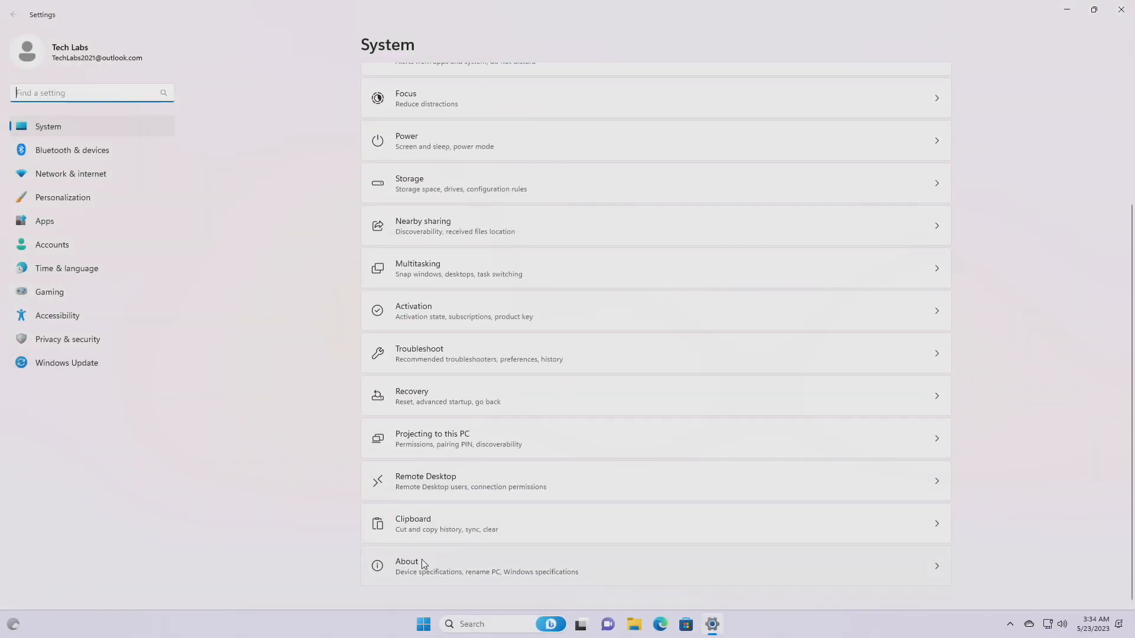
click(407, 567)
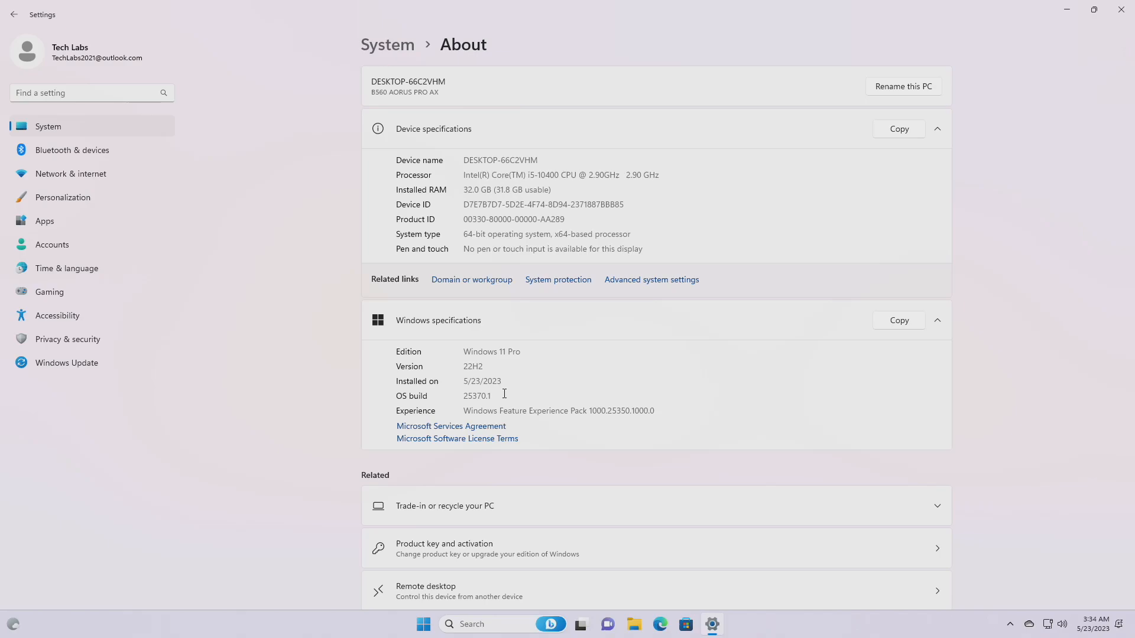
mouse_move(337, 269)
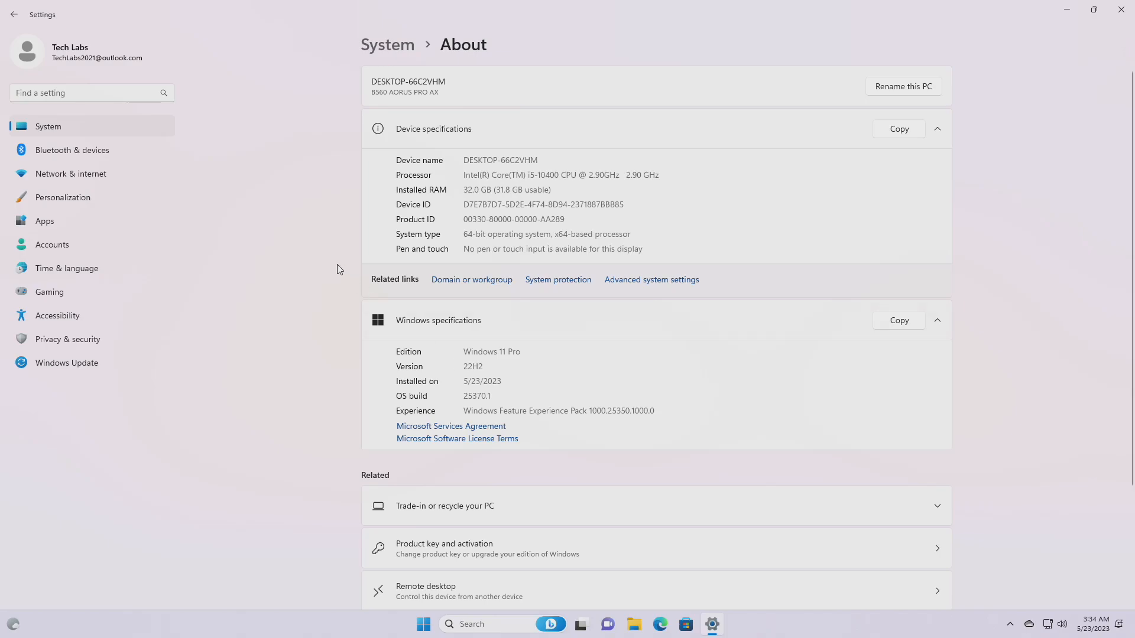
Reach Advanced network settings listing the Ethernet, Wi-Fi and Ethernet 2 adapters.
click(70, 174)
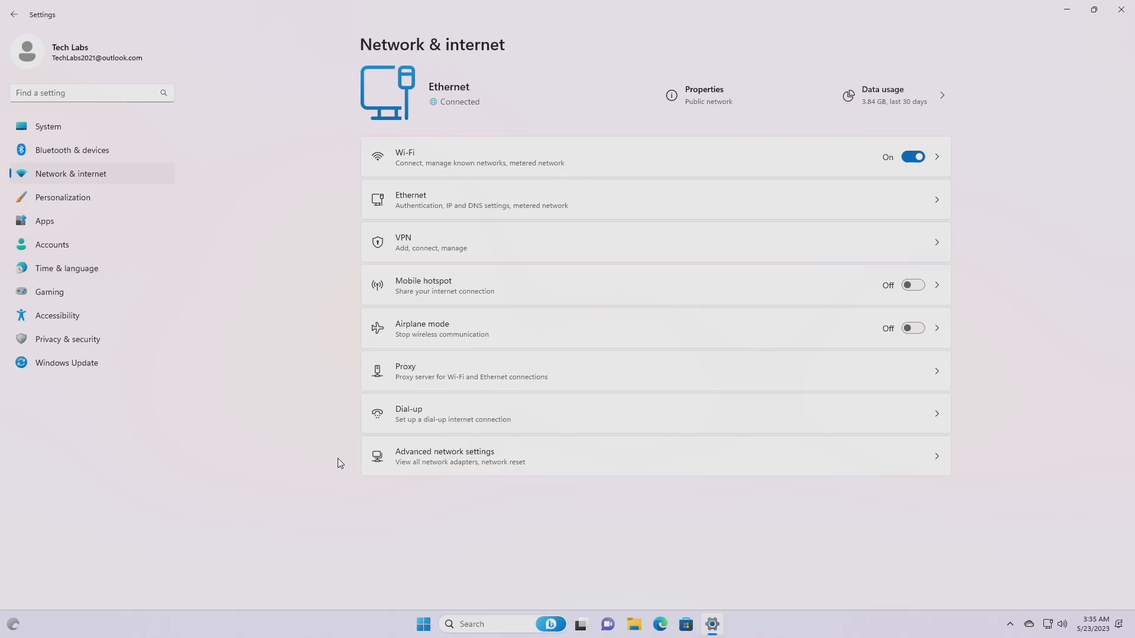
click(444, 456)
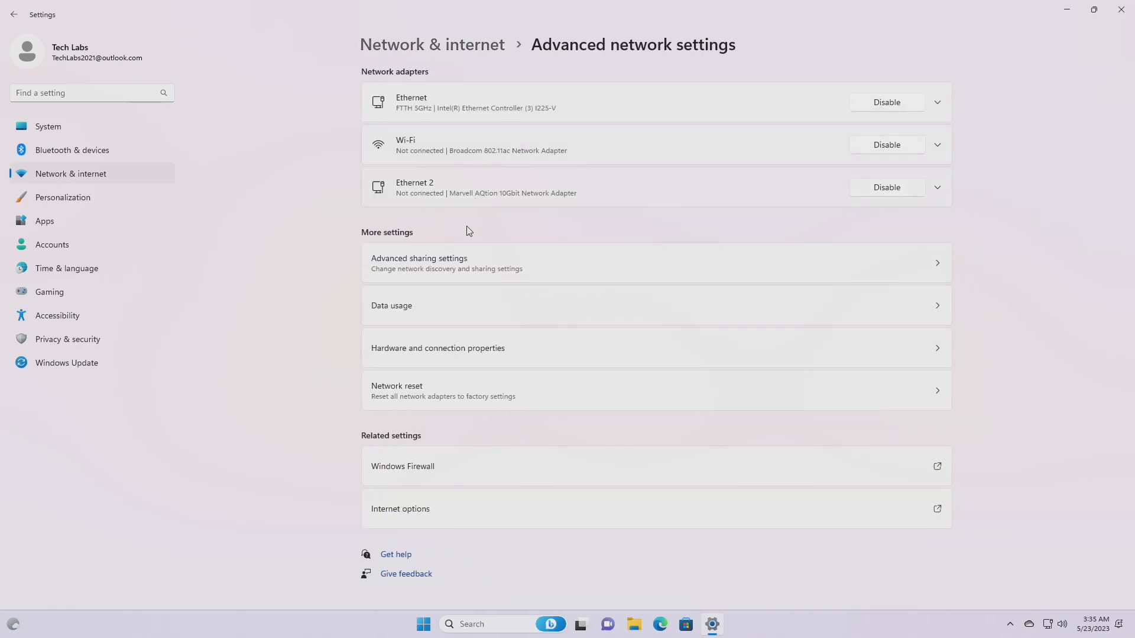
Expand the Ethernet adapter, view its Properties dialog, then close it back to the desktop.
click(936, 101)
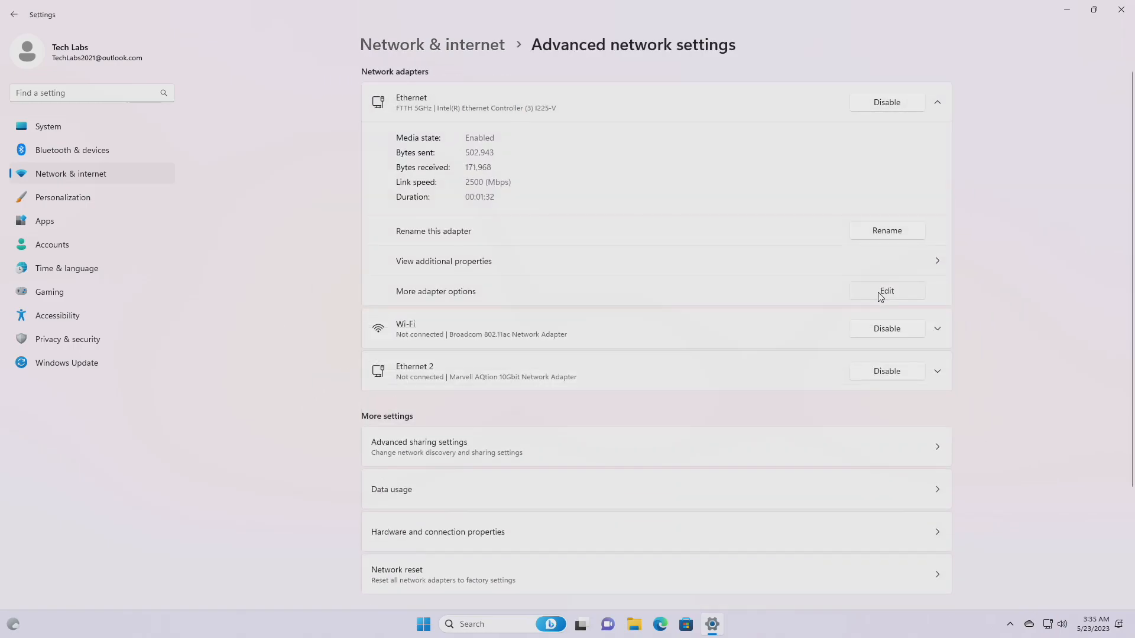
click(885, 291)
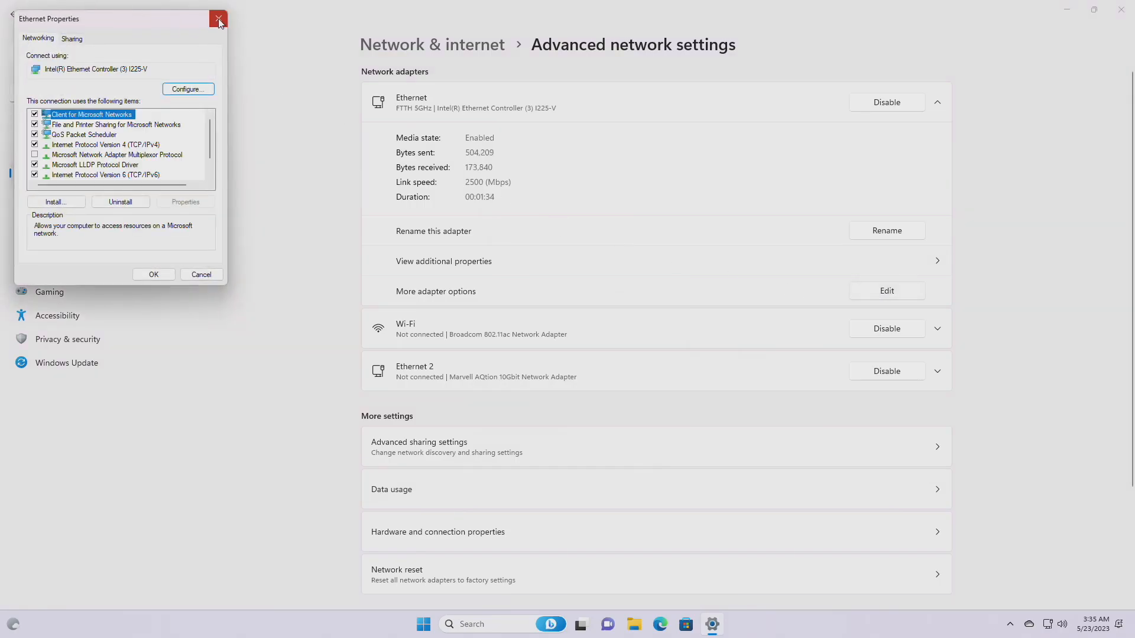
click(219, 17)
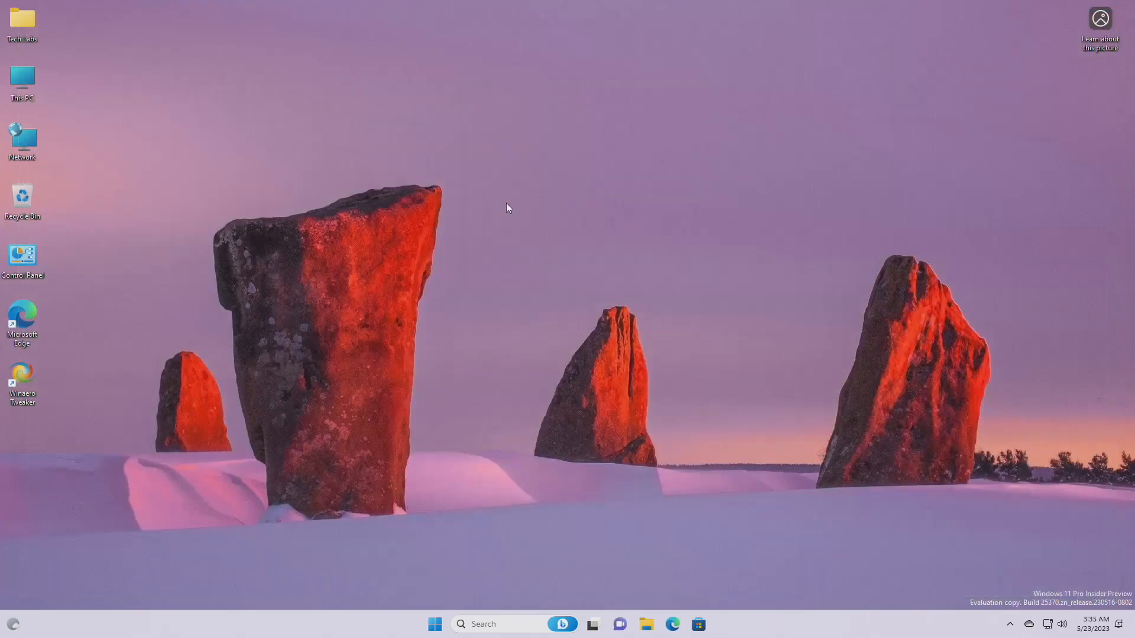